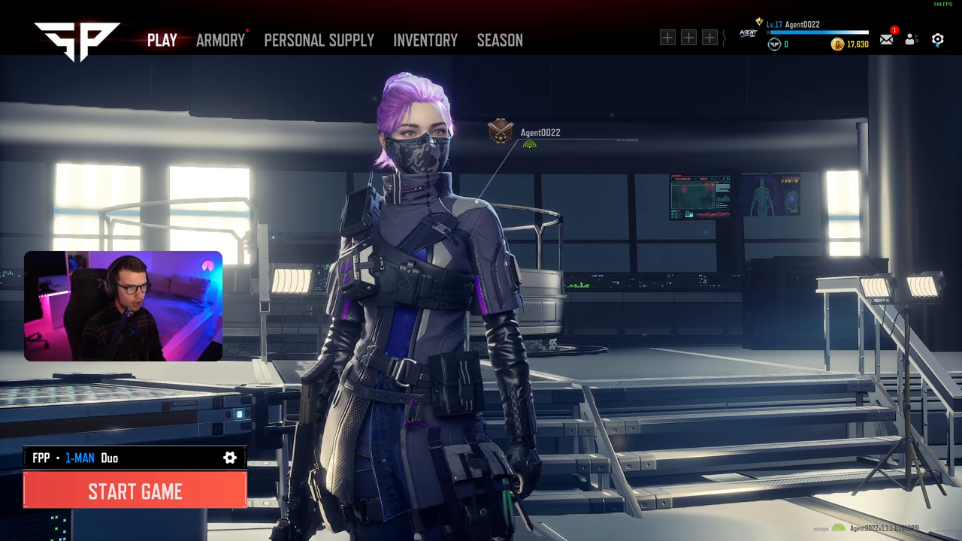
Step: Leave the lobby and bring up the Graphics settings via the settings icon
{"action": "left_click", "coordinate": [938, 39]}
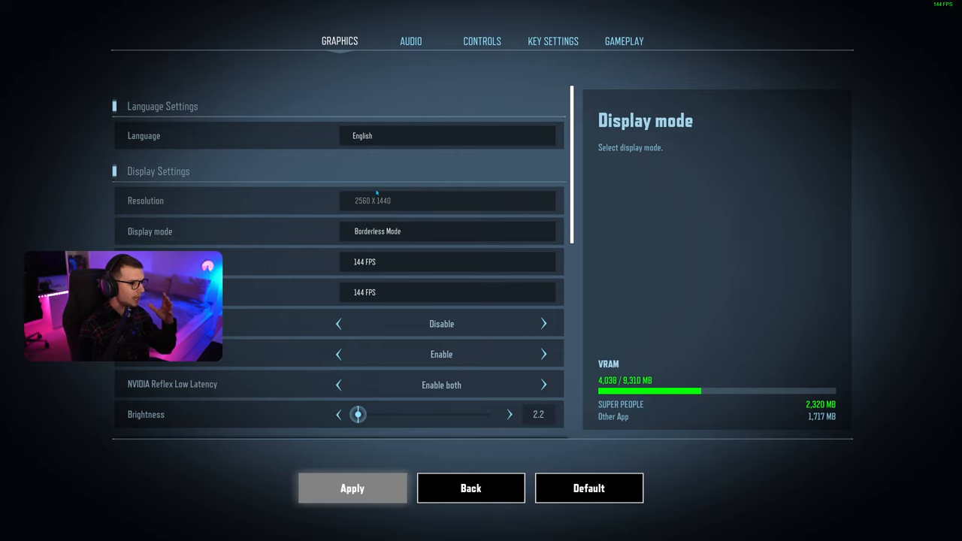
{"action": "left_click", "coordinate": [448, 231]}
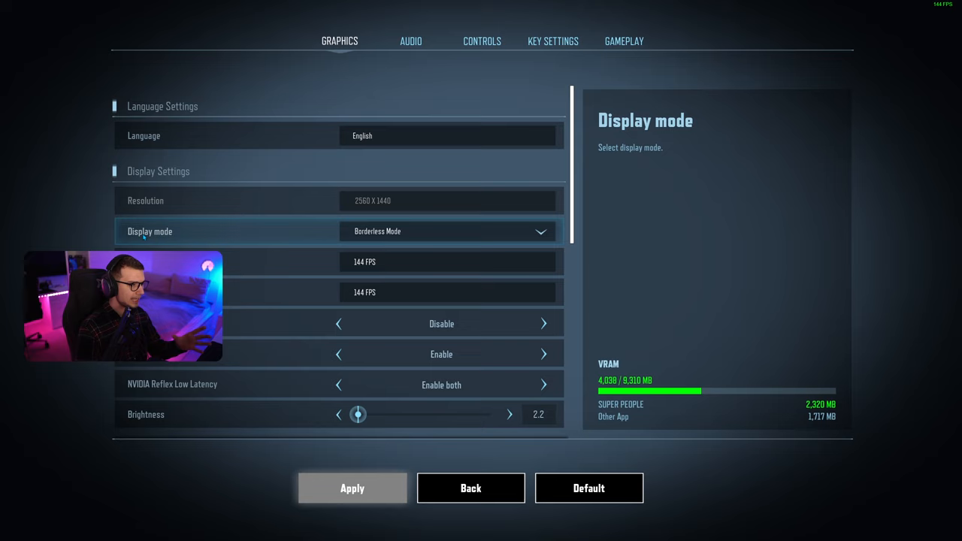
{"action": "left_click", "coordinate": [448, 231]}
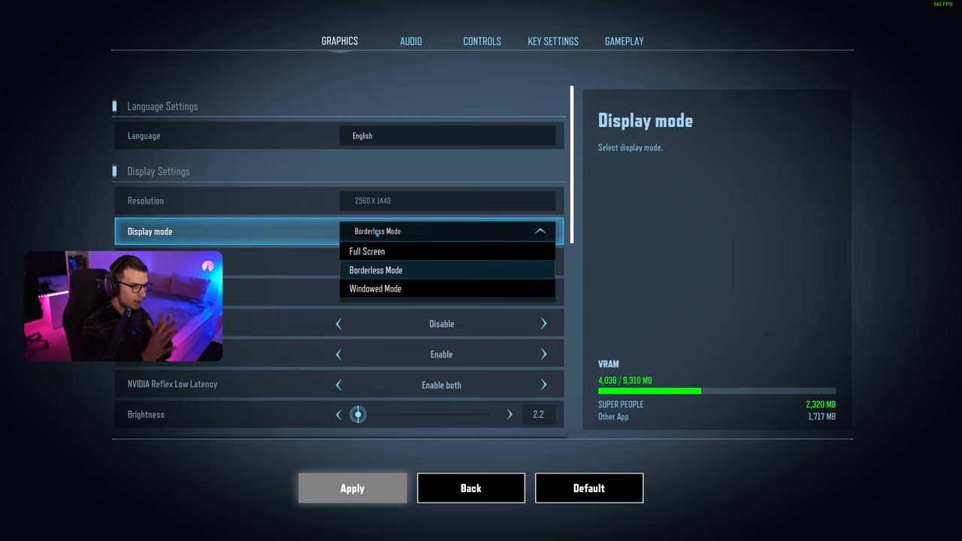
{"action": "left_click", "coordinate": [376, 270]}
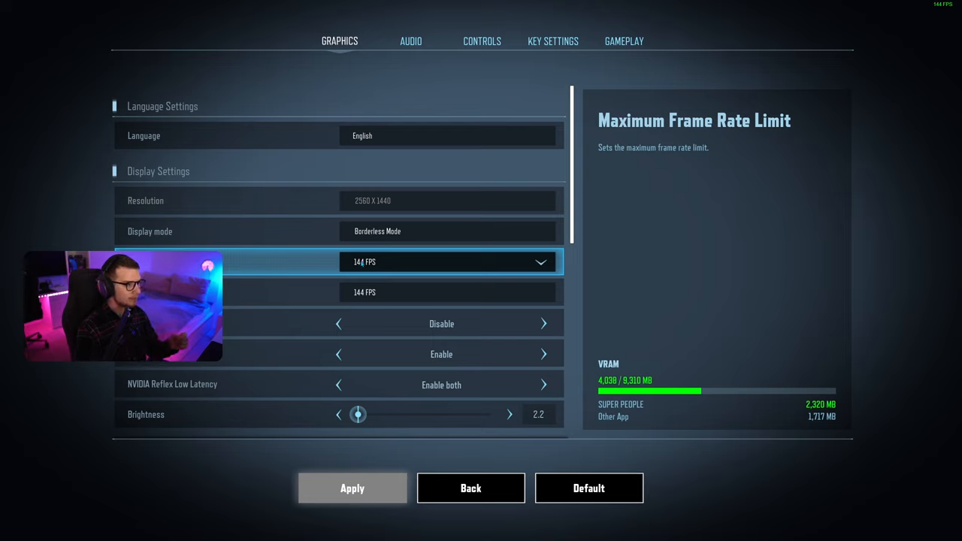
Step: Keep the maximum frame rate at 144 FPS and set the lobby frame rate limit to 60 FPS
{"action": "left_click", "coordinate": [448, 261]}
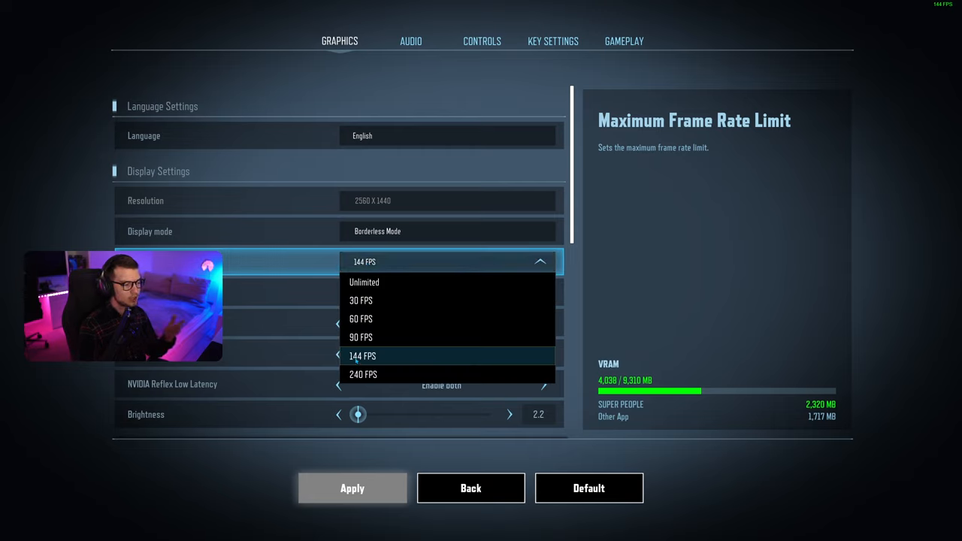
{"action": "left_click", "coordinate": [363, 354]}
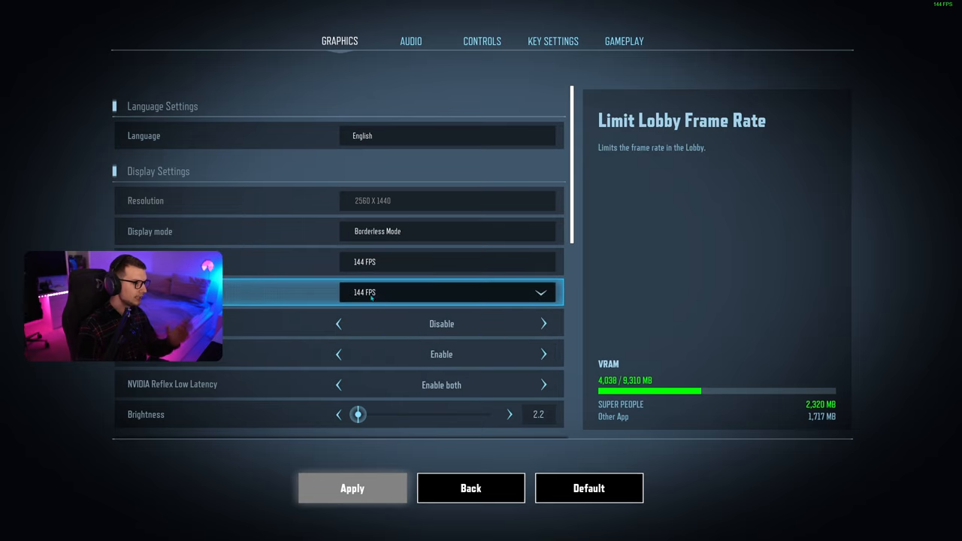
{"action": "left_click", "coordinate": [448, 292]}
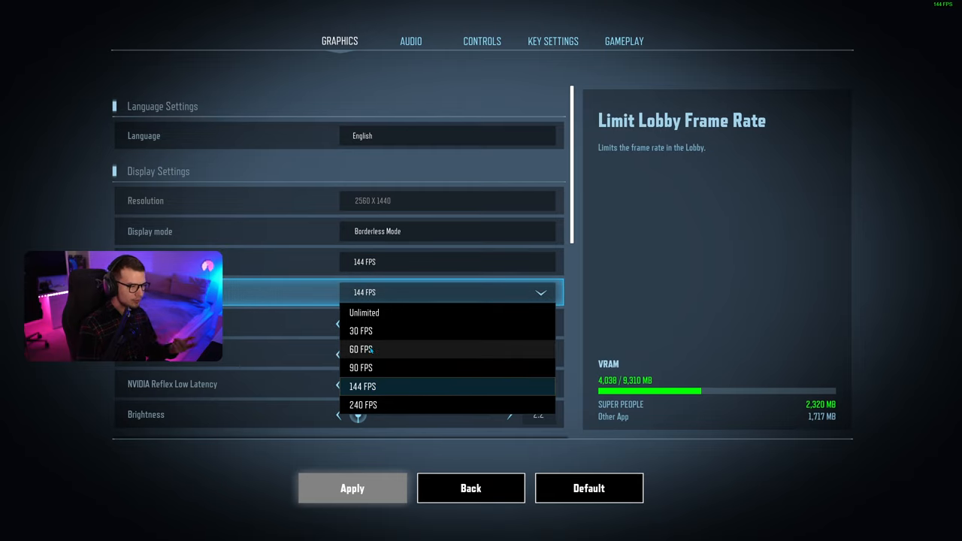
{"action": "left_click", "coordinate": [361, 349]}
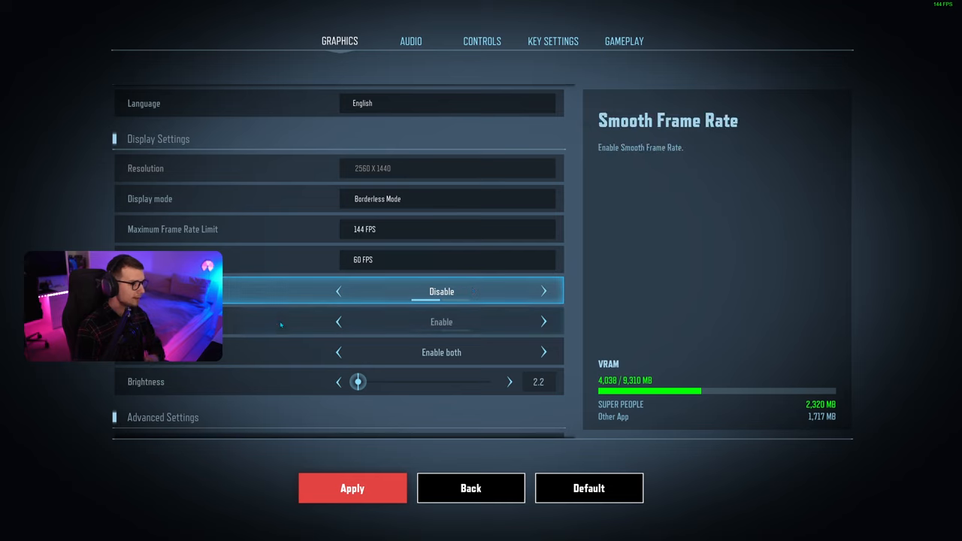
{"action": "left_click", "coordinate": [441, 322]}
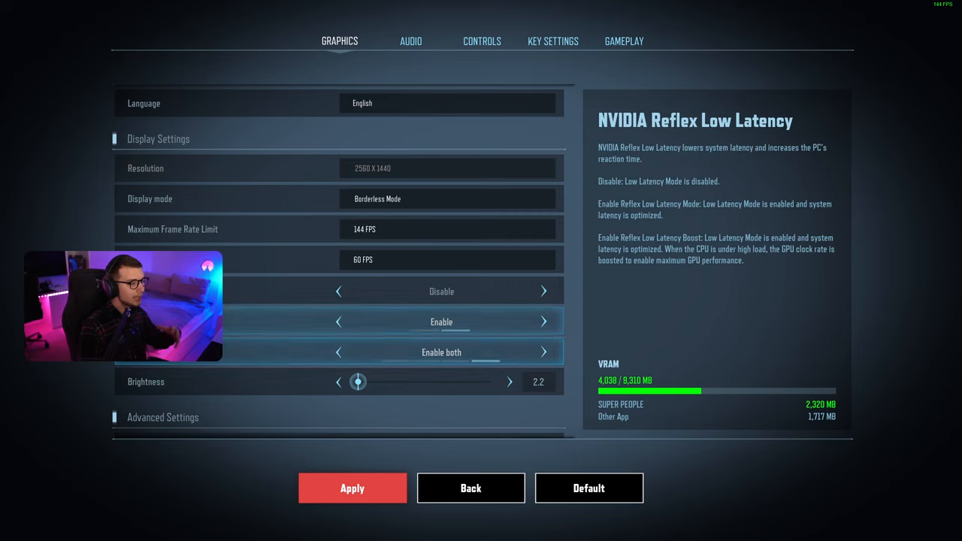
{"action": "left_click", "coordinate": [442, 352]}
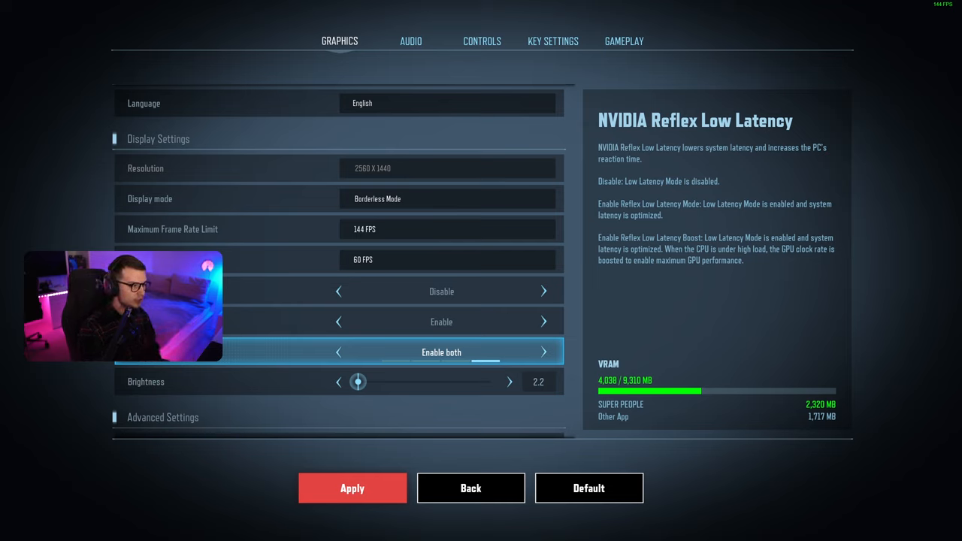
{"action": "left_click", "coordinate": [338, 352]}
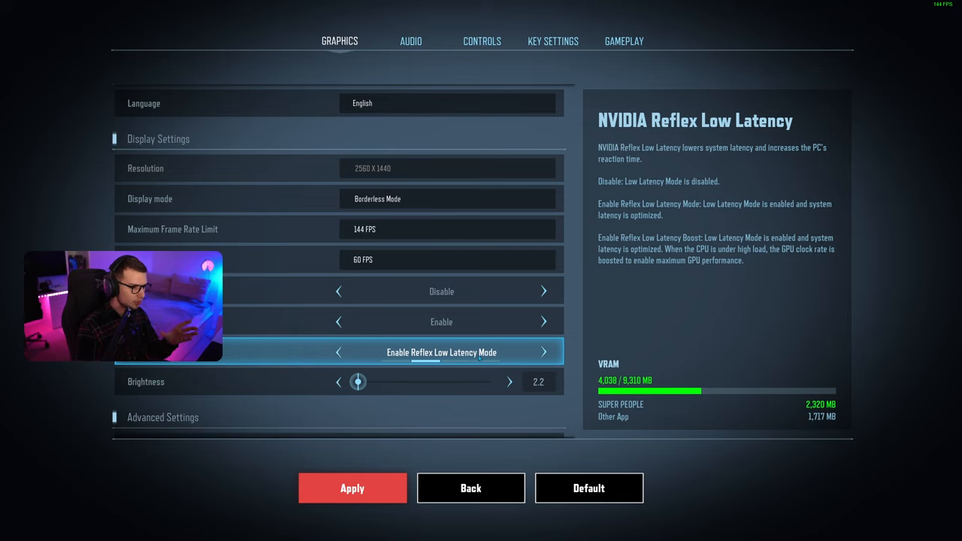
{"action": "left_click", "coordinate": [544, 351]}
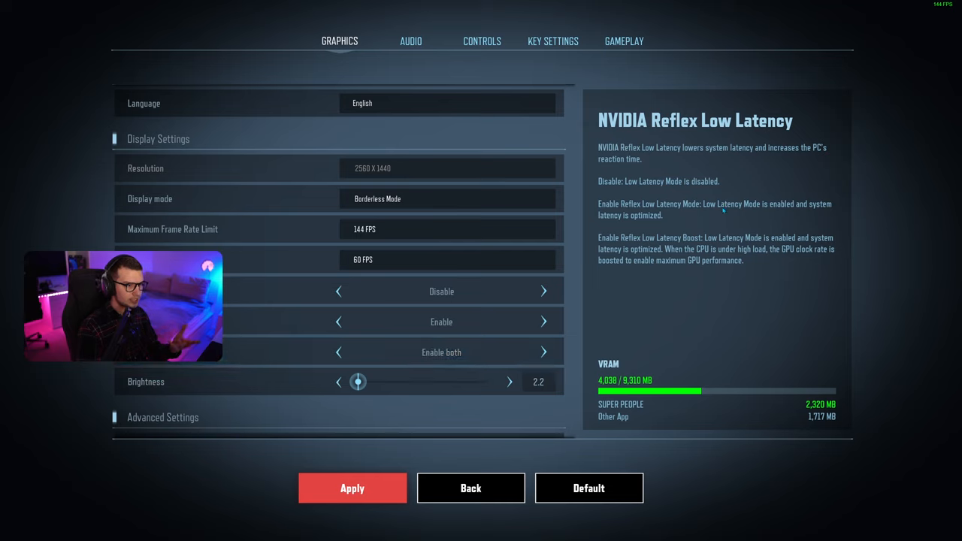
{"action": "mouse_move", "coordinate": [654, 213]}
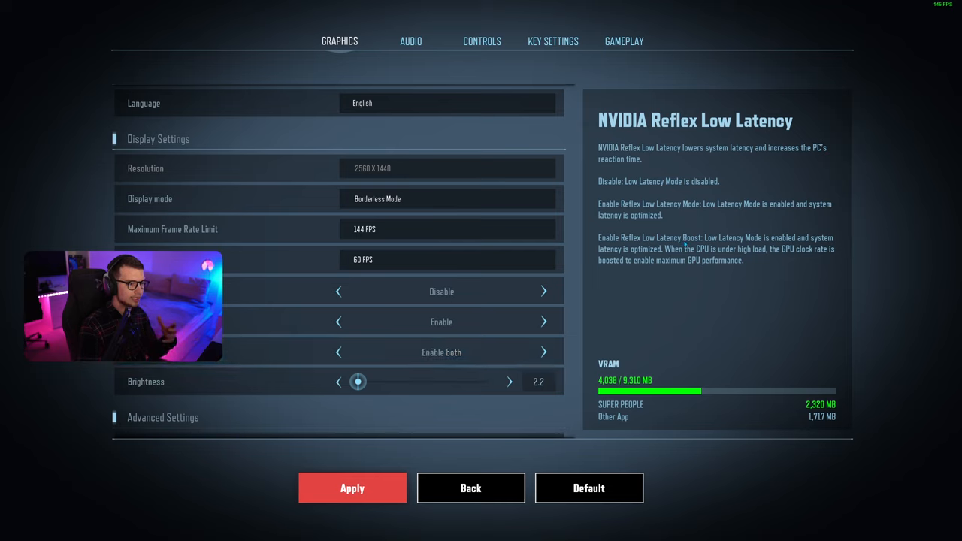
{"action": "mouse_move", "coordinate": [628, 256]}
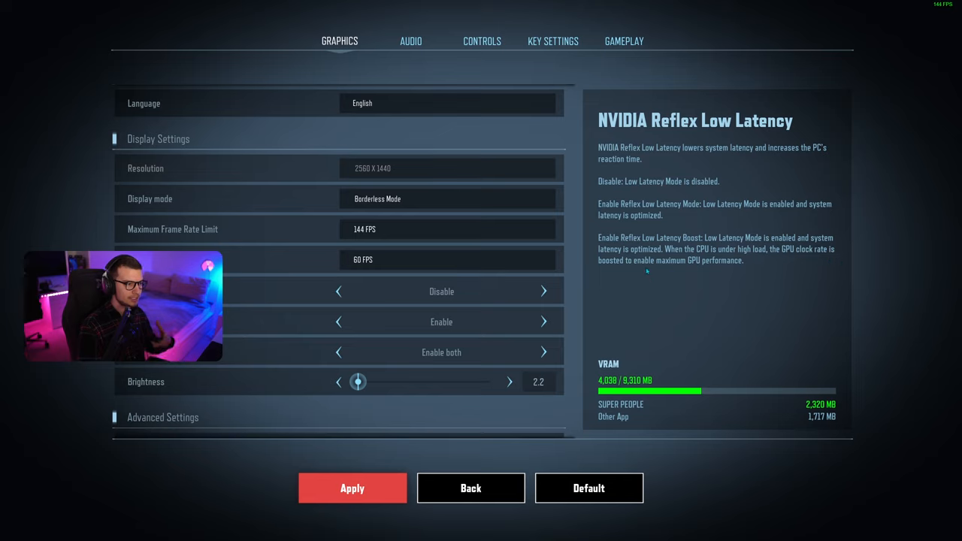
{"action": "mouse_move", "coordinate": [757, 310]}
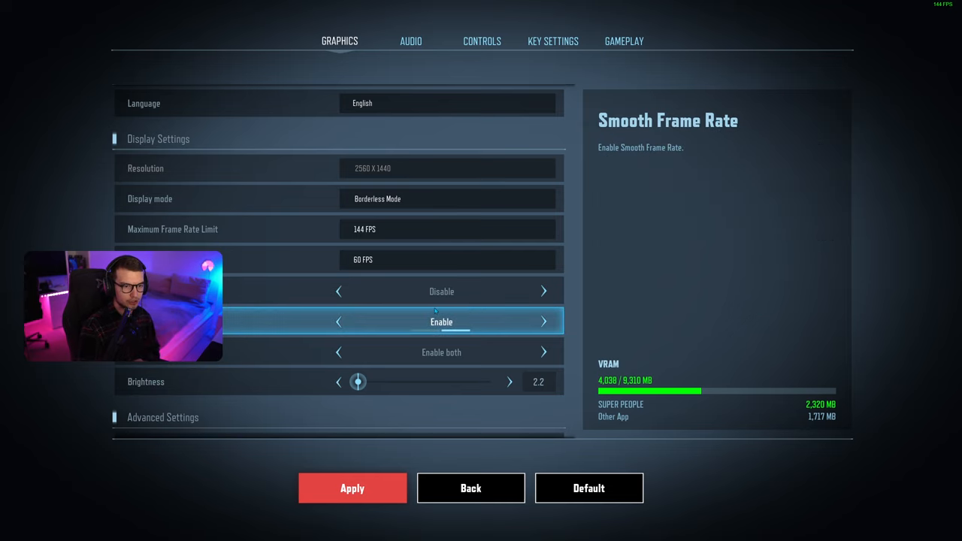
{"action": "scroll", "scroll_direction": "down", "scroll_amount": 3}
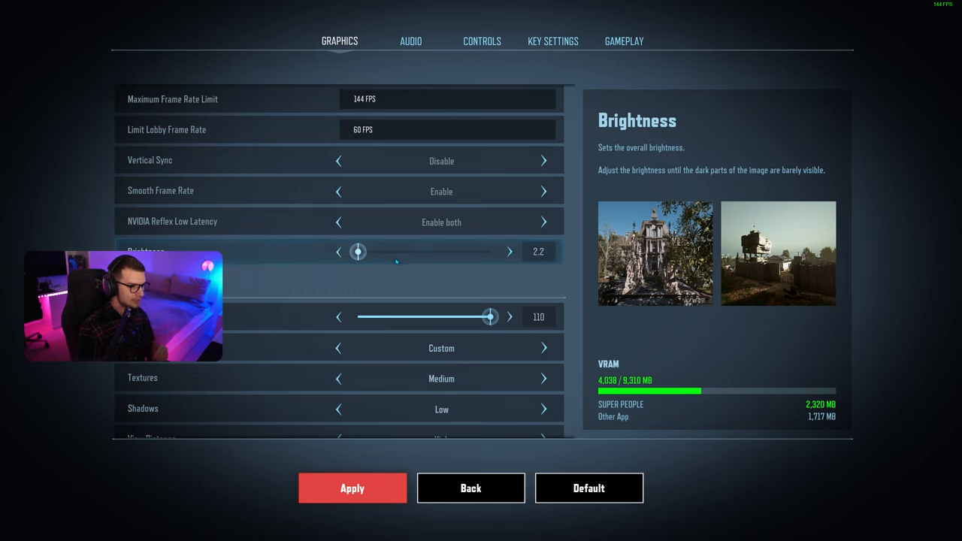
{"action": "scroll", "scroll_direction": "down", "scroll_amount": 3}
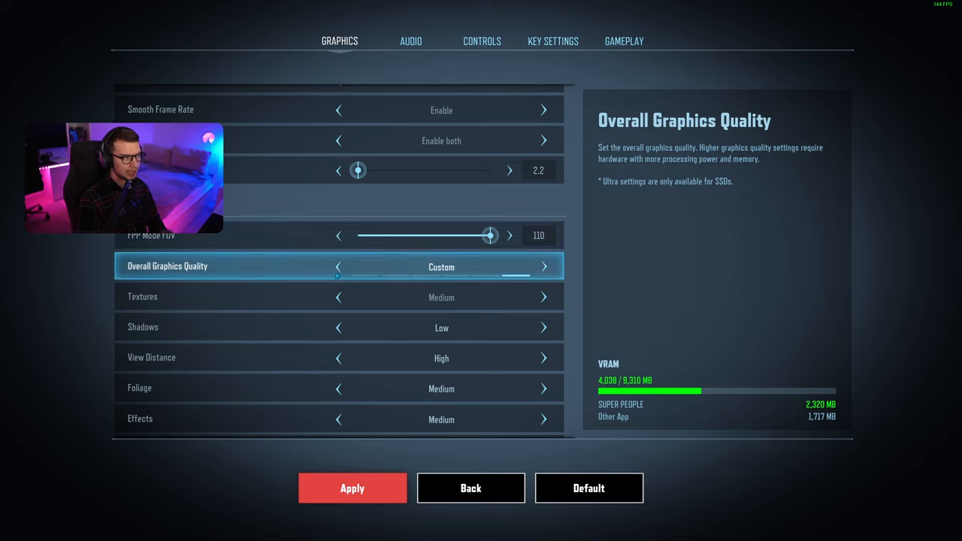
Step: Move Overall Graphics Quality from Custom through High to Medium
{"action": "left_click", "coordinate": [544, 266]}
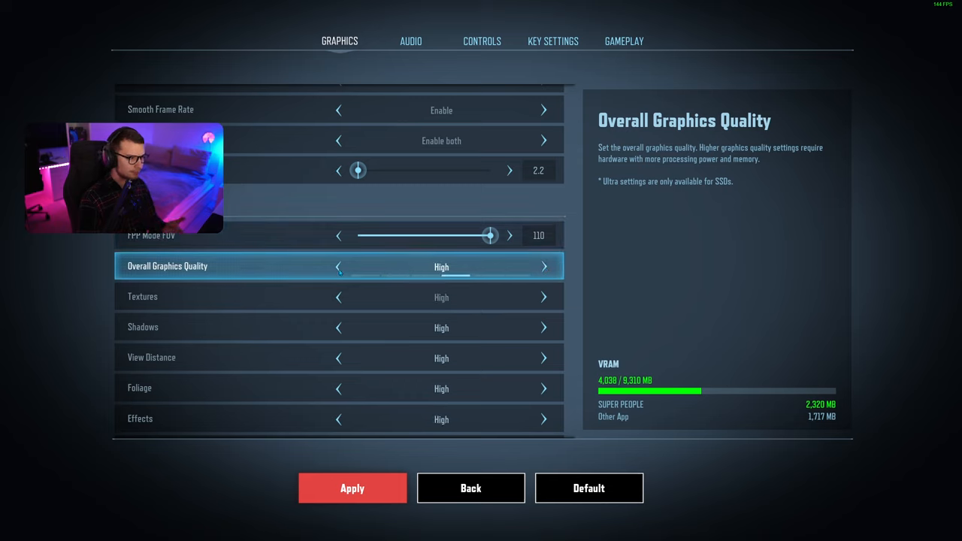
{"action": "left_click", "coordinate": [339, 268]}
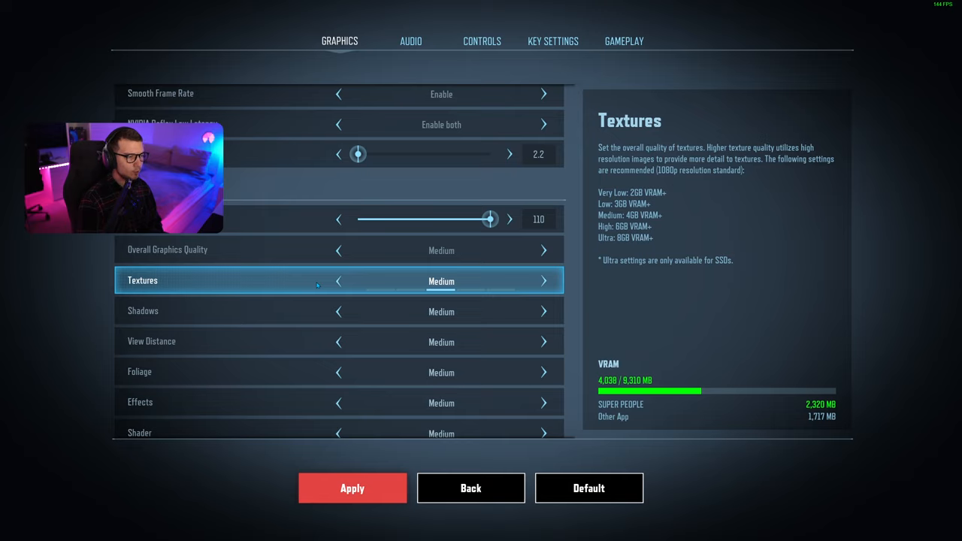
{"action": "mouse_move", "coordinate": [709, 216]}
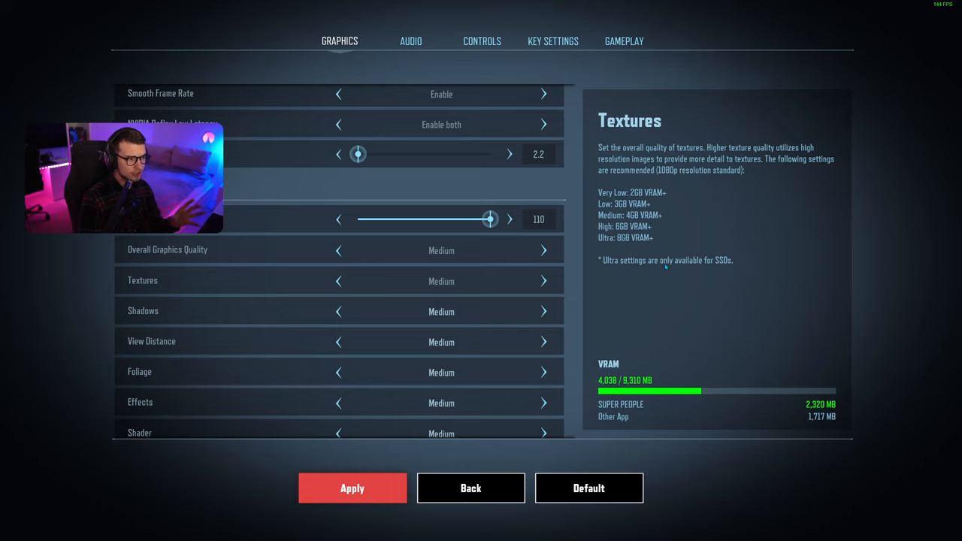
{"action": "mouse_move", "coordinate": [697, 272]}
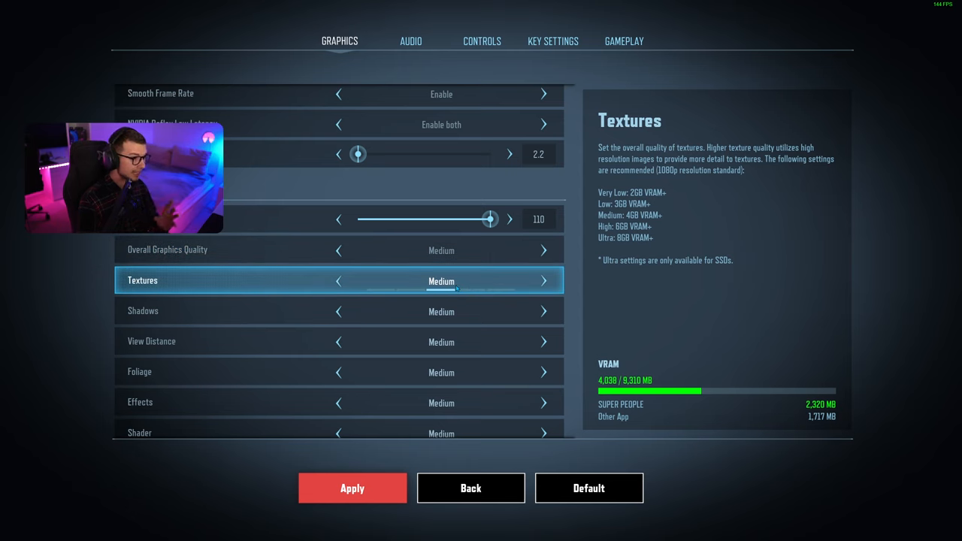
Step: Lower Shadows to Very Low and raise View Distance from Medium up to Ultra
{"action": "left_click", "coordinate": [338, 311]}
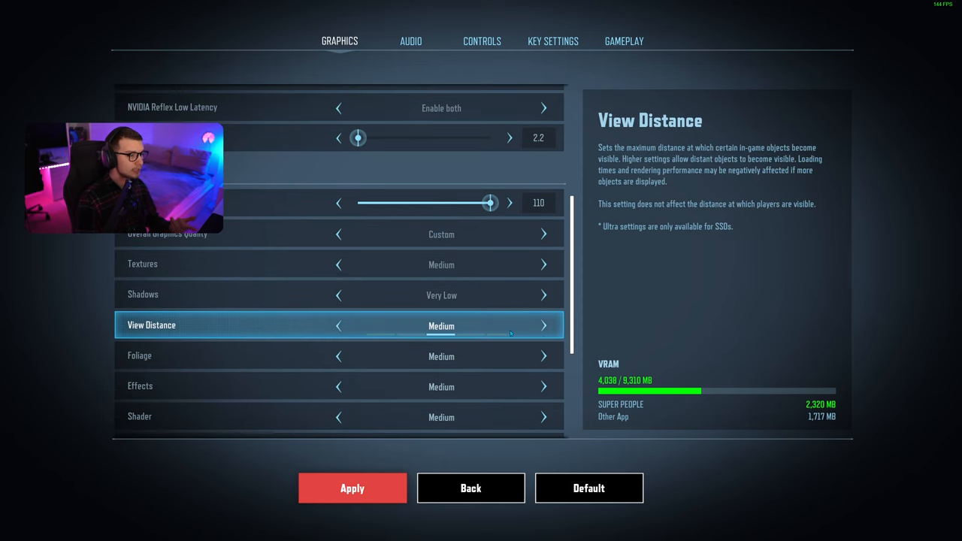
{"action": "left_click", "coordinate": [544, 324]}
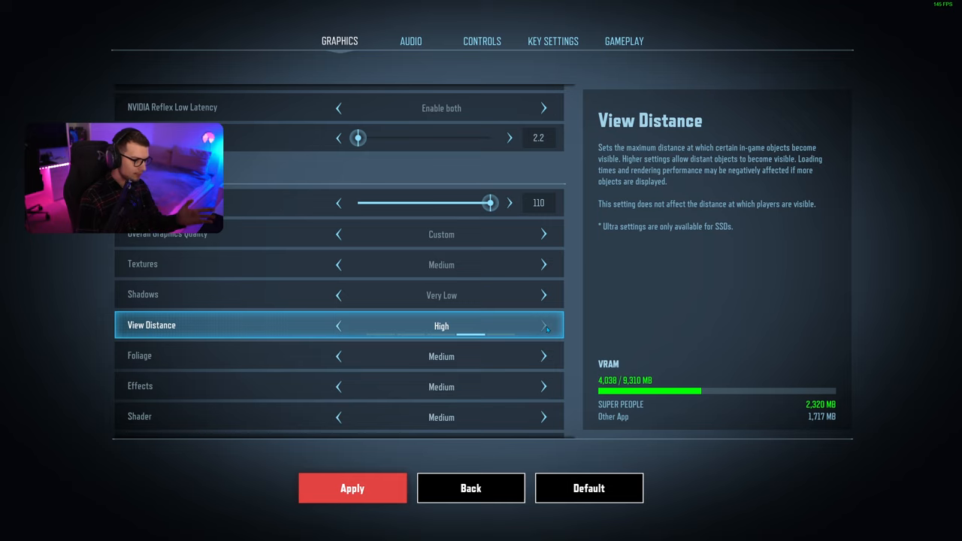
{"action": "left_click", "coordinate": [544, 324]}
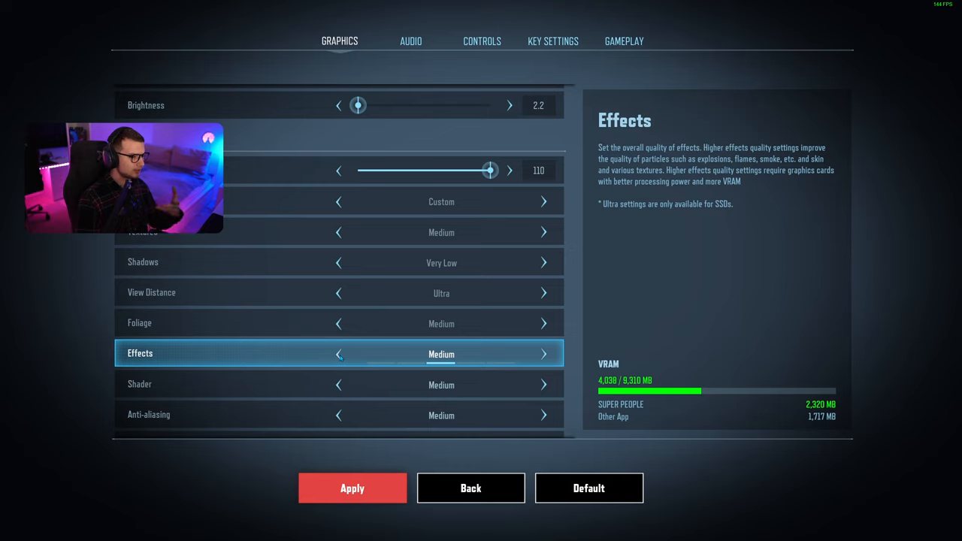
Step: Lower Effects and Shader quality to Low
{"action": "left_click", "coordinate": [338, 354]}
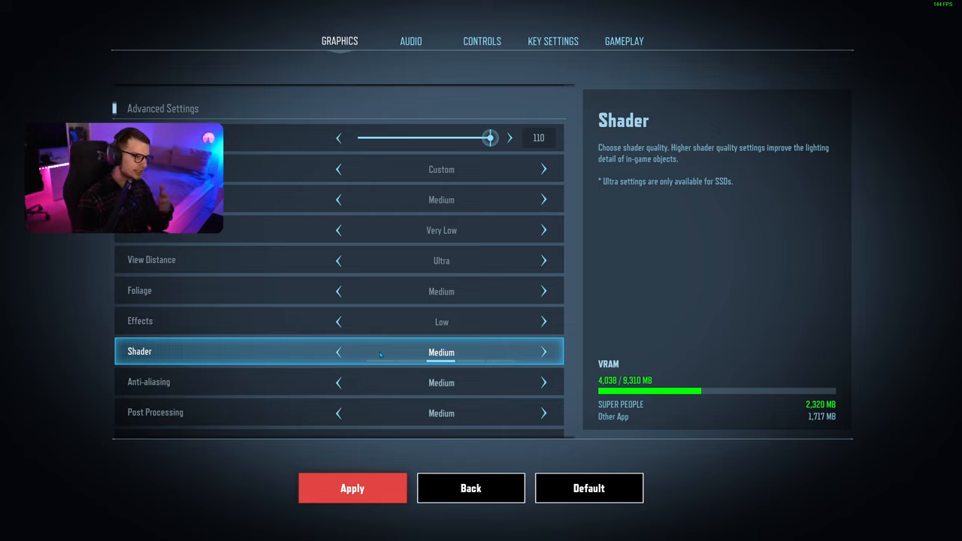
{"action": "left_click", "coordinate": [338, 351]}
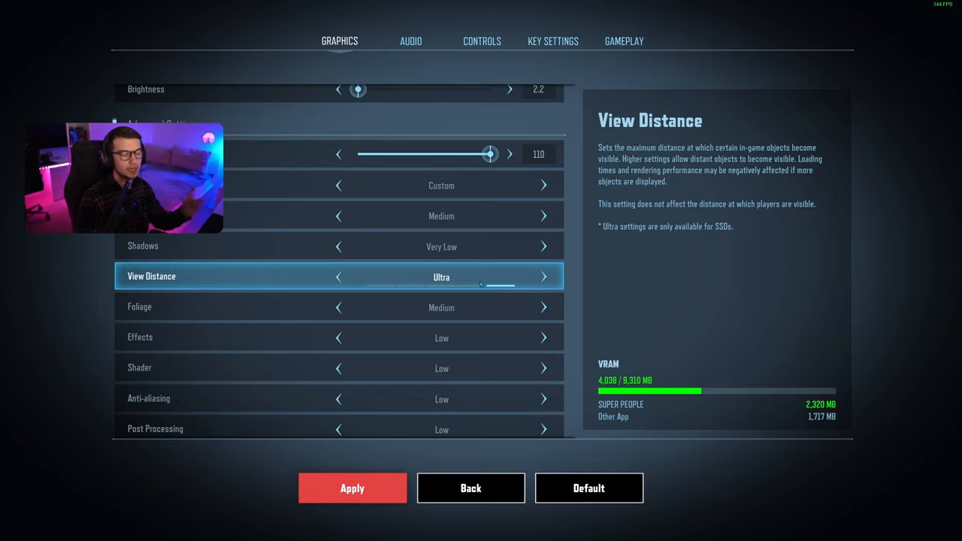
Step: Try AMD FidelityFX SR at Quality, then turn it back to Disable
{"action": "scroll", "scroll_direction": "down", "scroll_amount": 3}
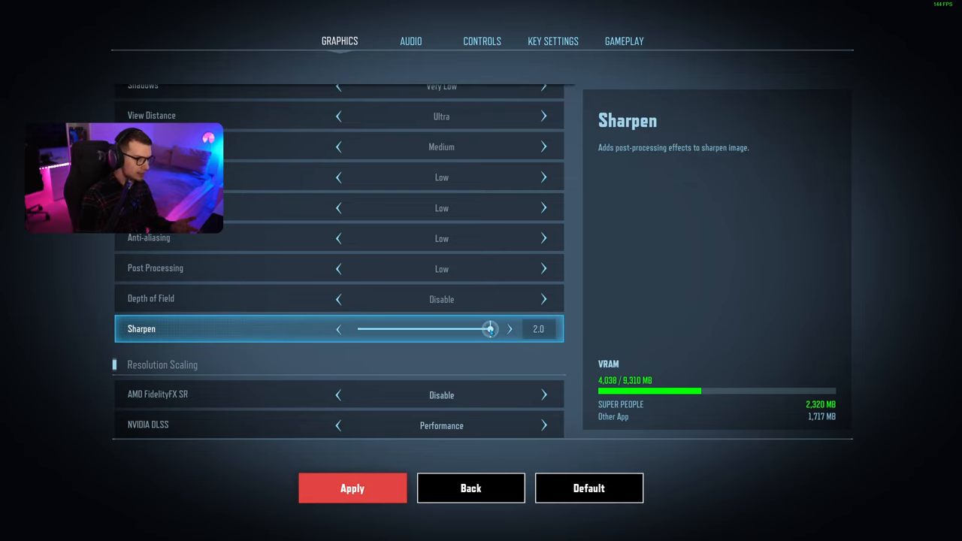
{"action": "mouse_move", "coordinate": [265, 385]}
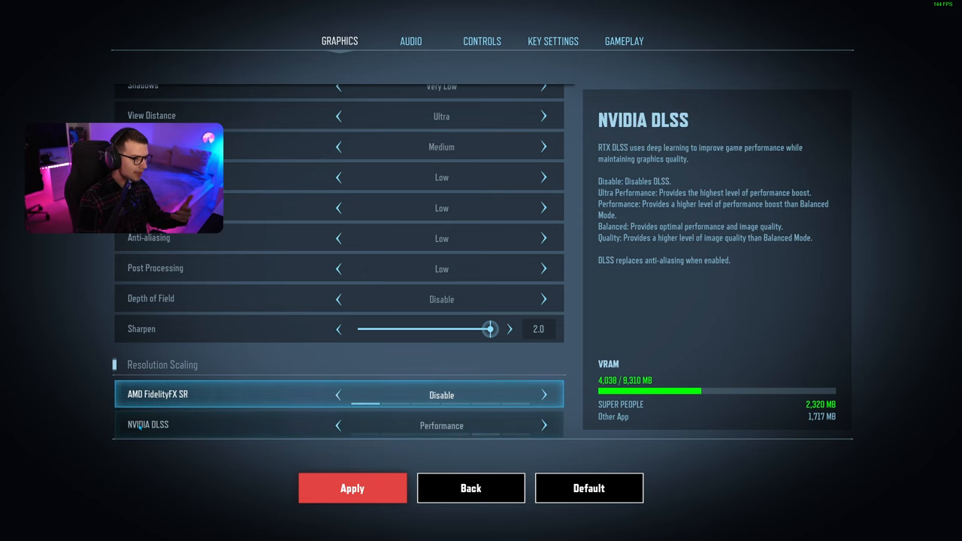
{"action": "left_click", "coordinate": [544, 394]}
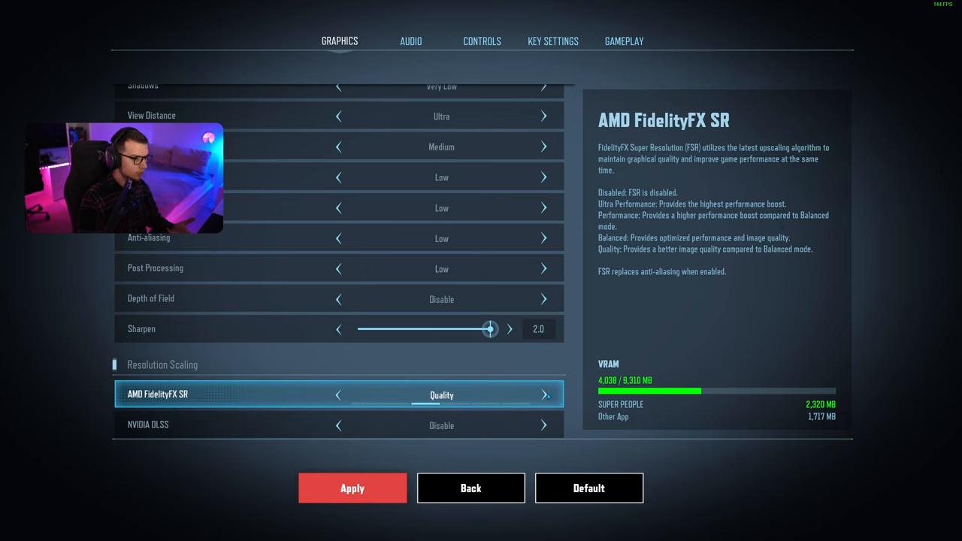
{"action": "left_click", "coordinate": [336, 394]}
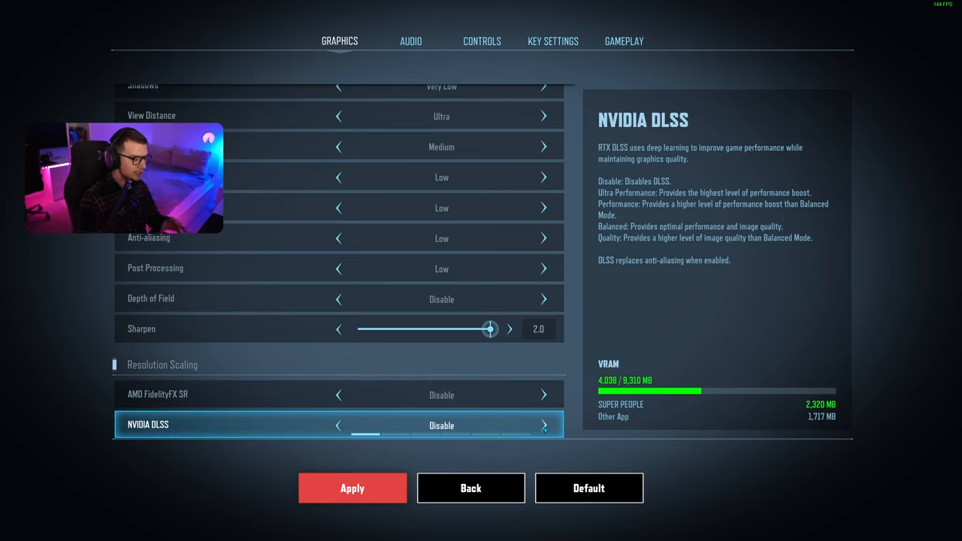
Step: Cycle NVIDIA DLSS through Quality, Performance and Ultra Performance to Balanced, and apply the changes
{"action": "left_click", "coordinate": [544, 423]}
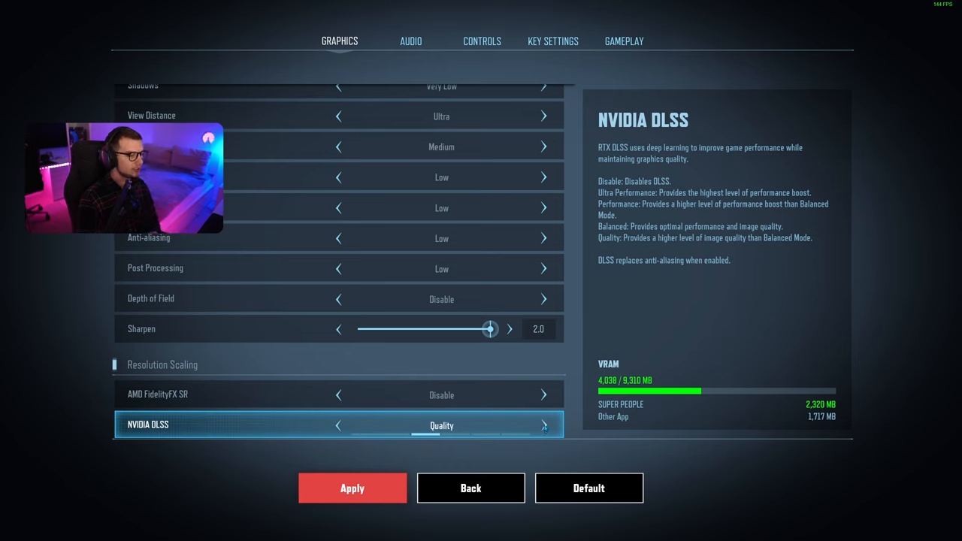
{"action": "left_click", "coordinate": [338, 423]}
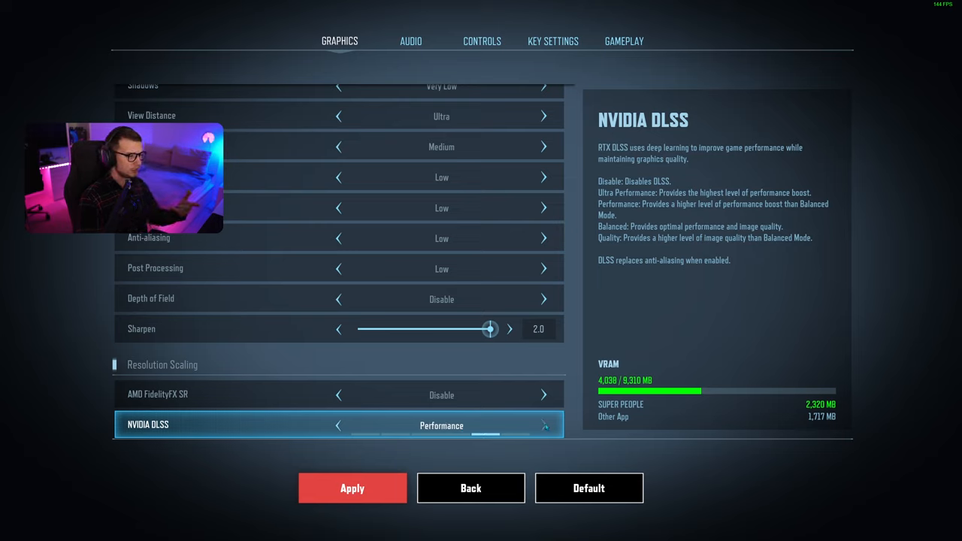
{"action": "left_click", "coordinate": [338, 424]}
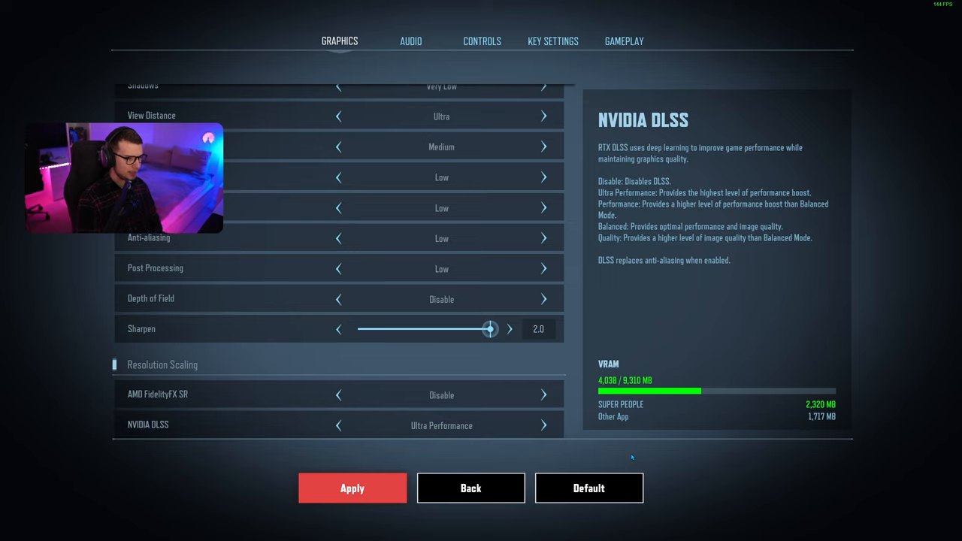
{"action": "mouse_move", "coordinate": [634, 457]}
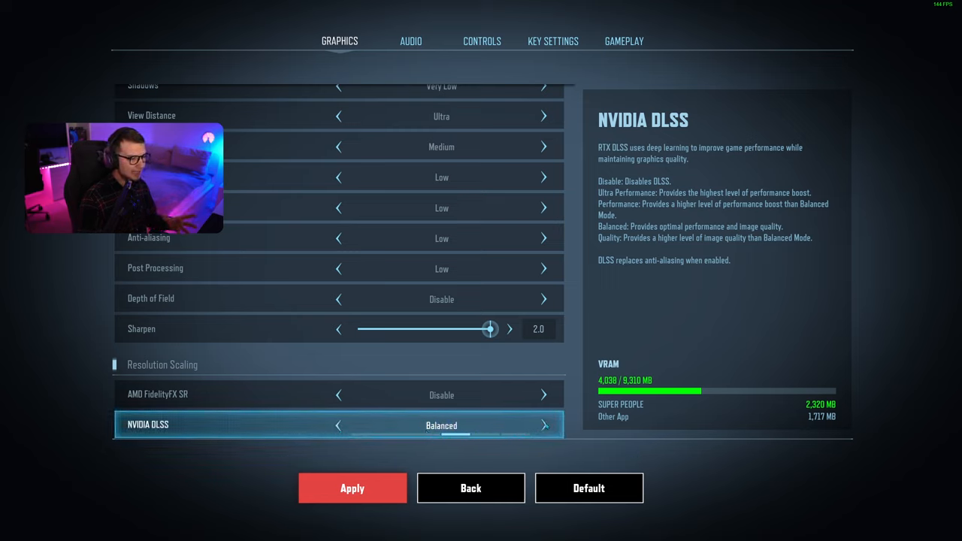
{"action": "left_click", "coordinate": [337, 425]}
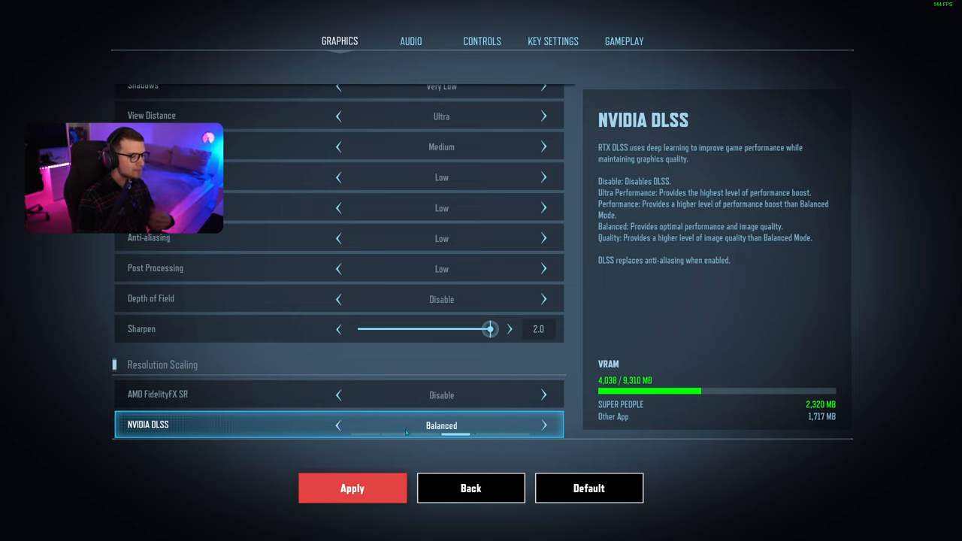
{"action": "left_click", "coordinate": [337, 425]}
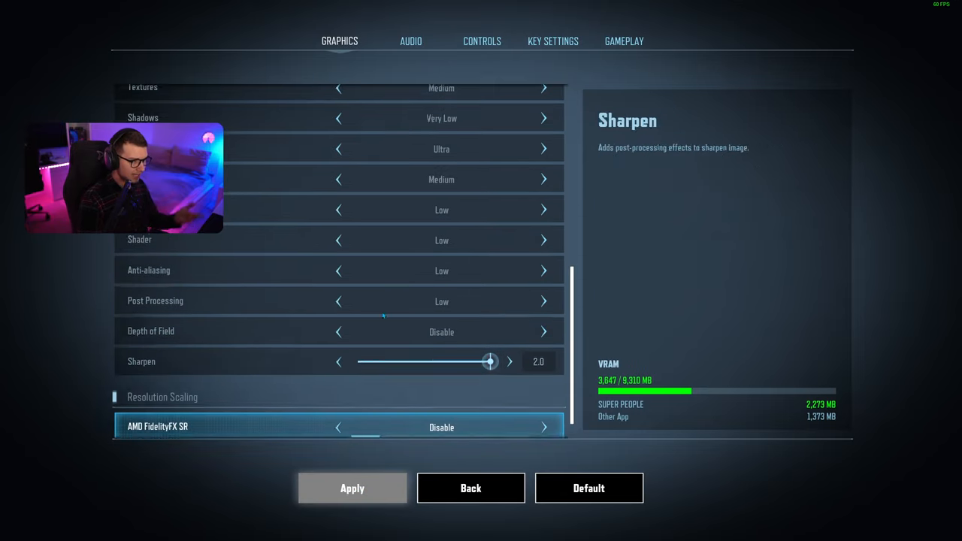
Step: Bring up the Audio settings showing Voice Input Mode as Push to talk
{"action": "left_click", "coordinate": [410, 41]}
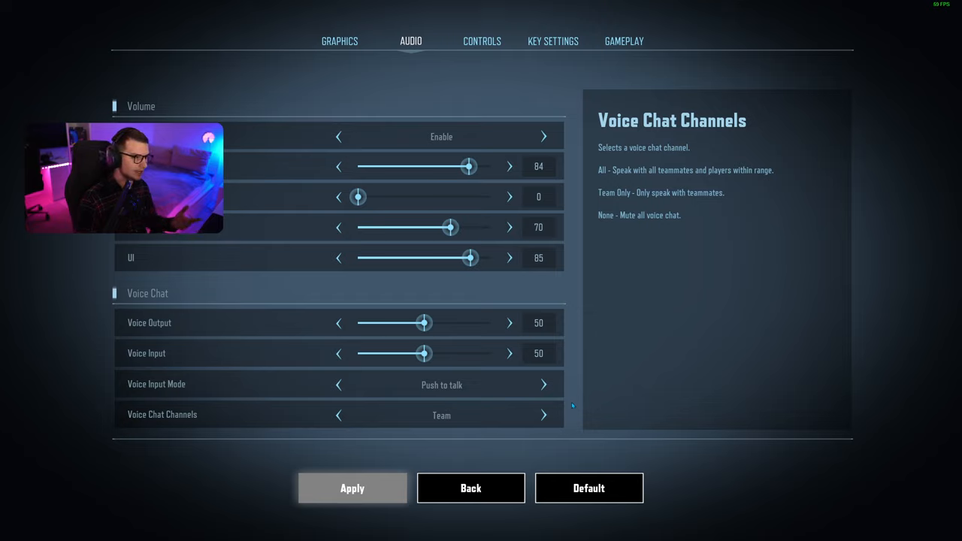
{"action": "mouse_move", "coordinate": [434, 197]}
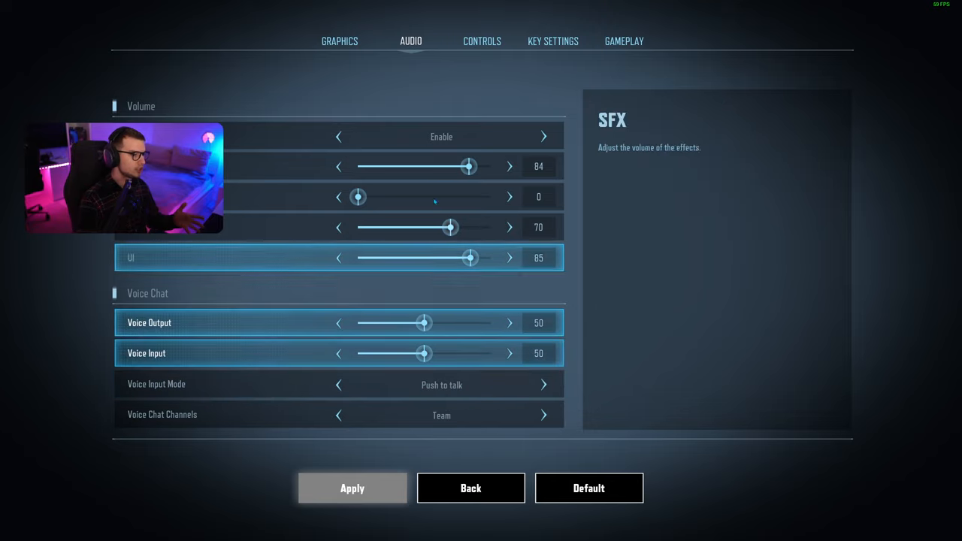
Step: In Controls settings, set the Key Input Method for Crouch and Lean to Toggle
{"action": "left_click", "coordinate": [481, 40]}
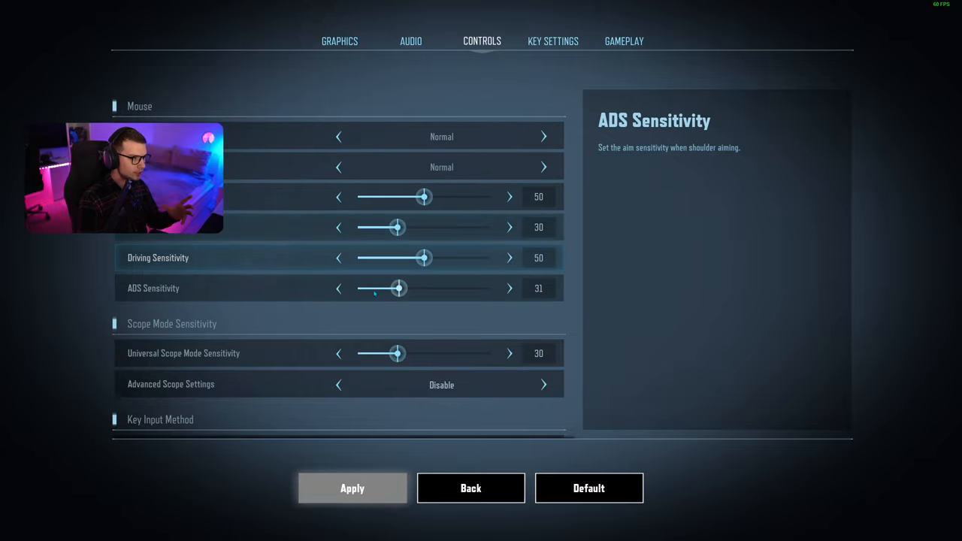
{"action": "scroll", "scroll_direction": "down", "scroll_amount": 3}
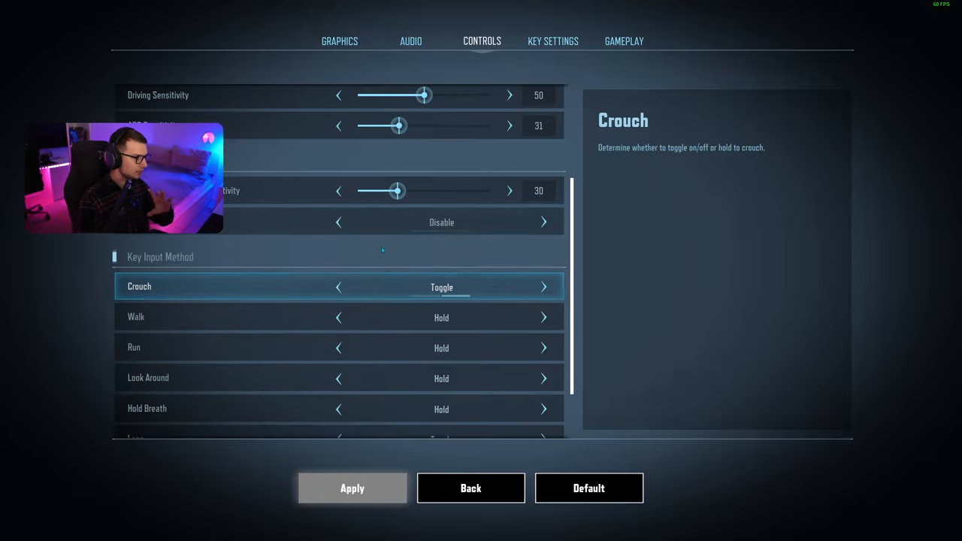
{"action": "scroll", "scroll_direction": "down", "scroll_amount": 3}
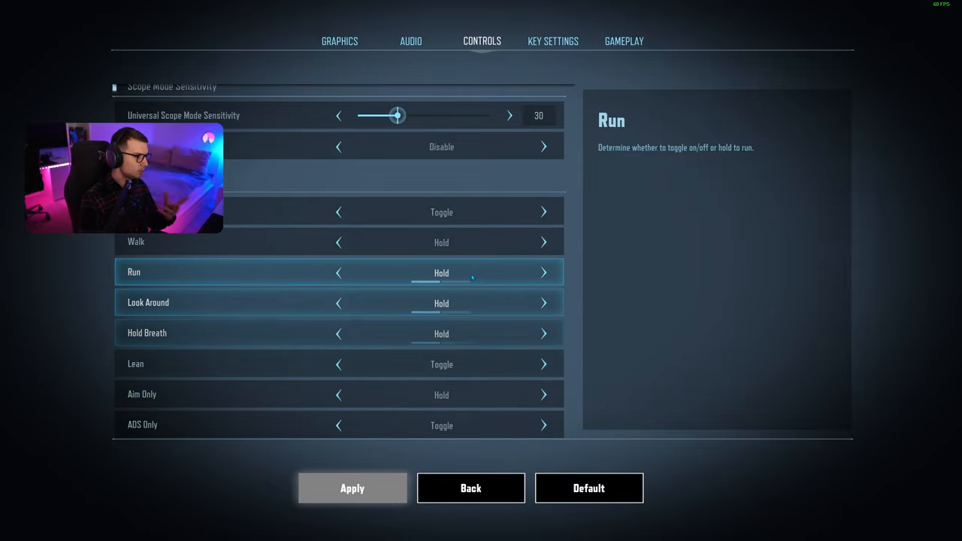
{"action": "left_click", "coordinate": [338, 393]}
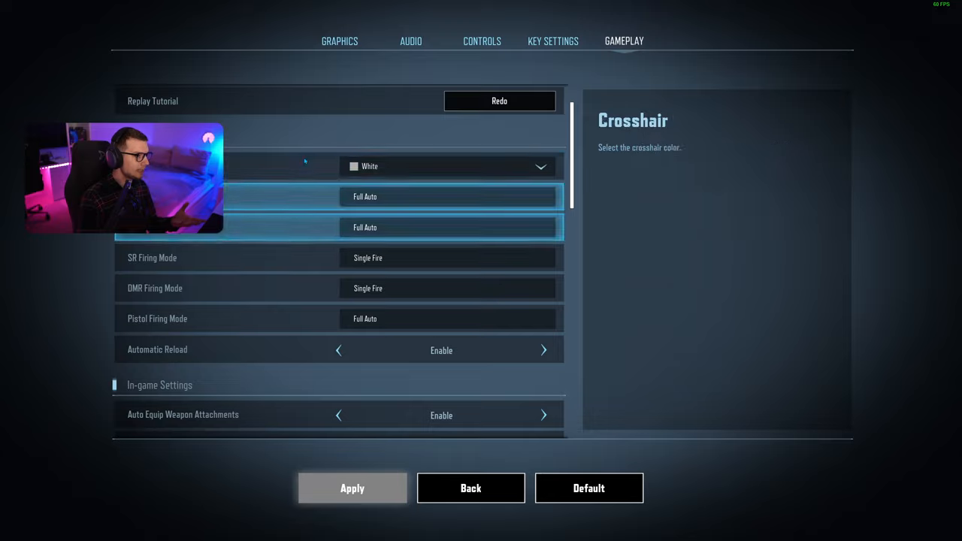
{"action": "scroll", "scroll_direction": "down", "scroll_amount": 3}
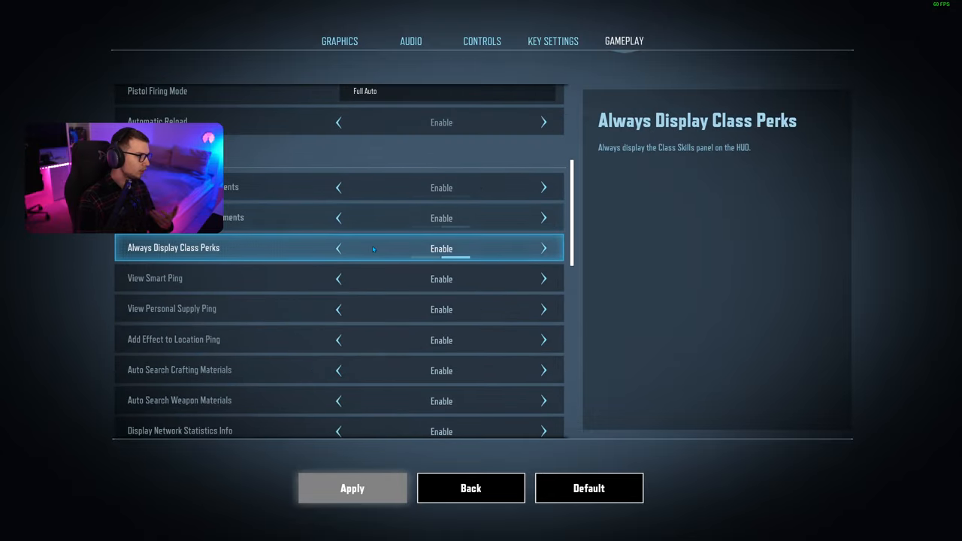
{"action": "scroll", "scroll_direction": "down", "scroll_amount": 3}
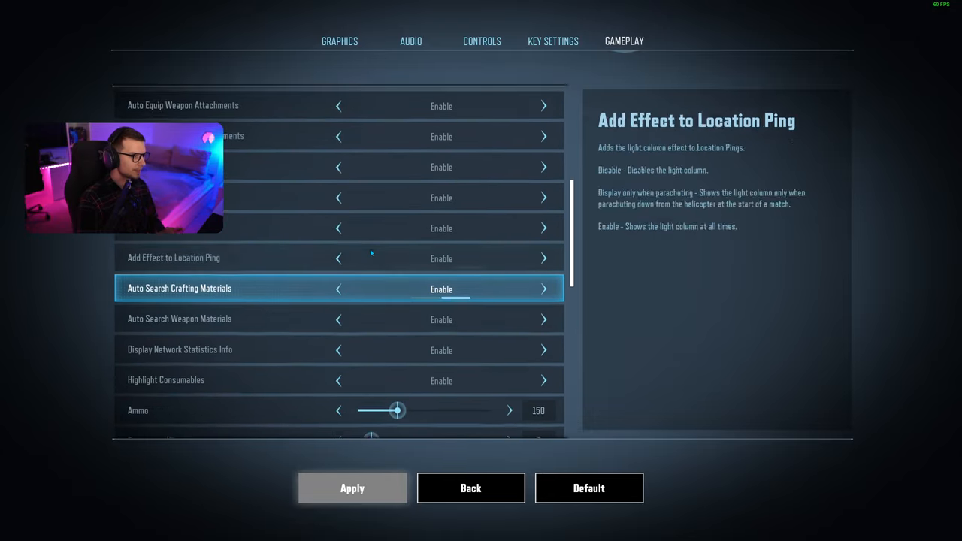
{"action": "scroll", "scroll_direction": "up", "scroll_amount": 3}
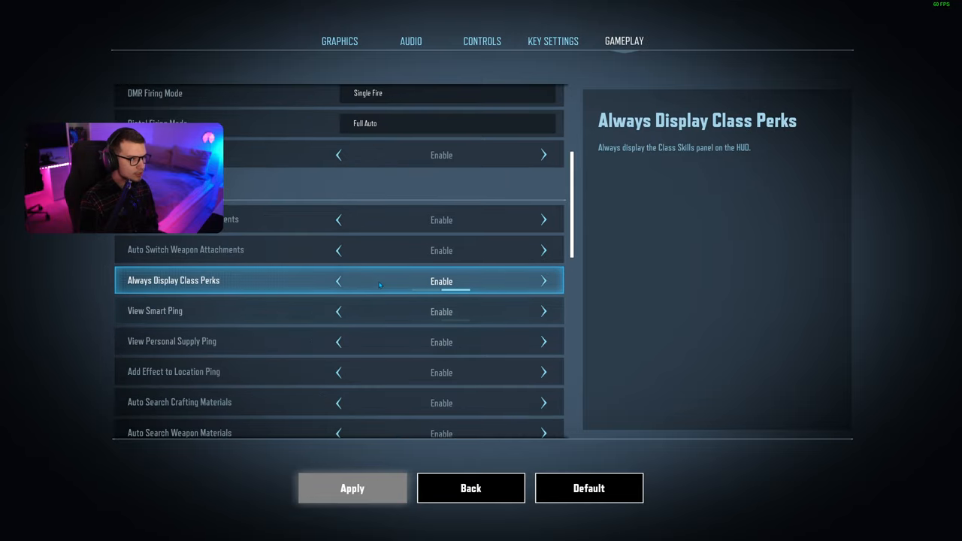
{"action": "scroll", "scroll_direction": "up", "scroll_amount": 3}
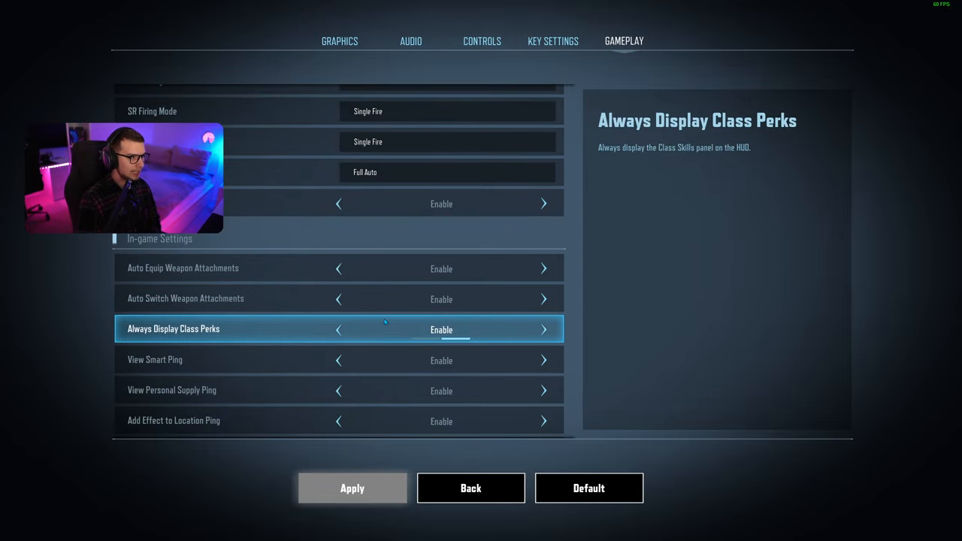